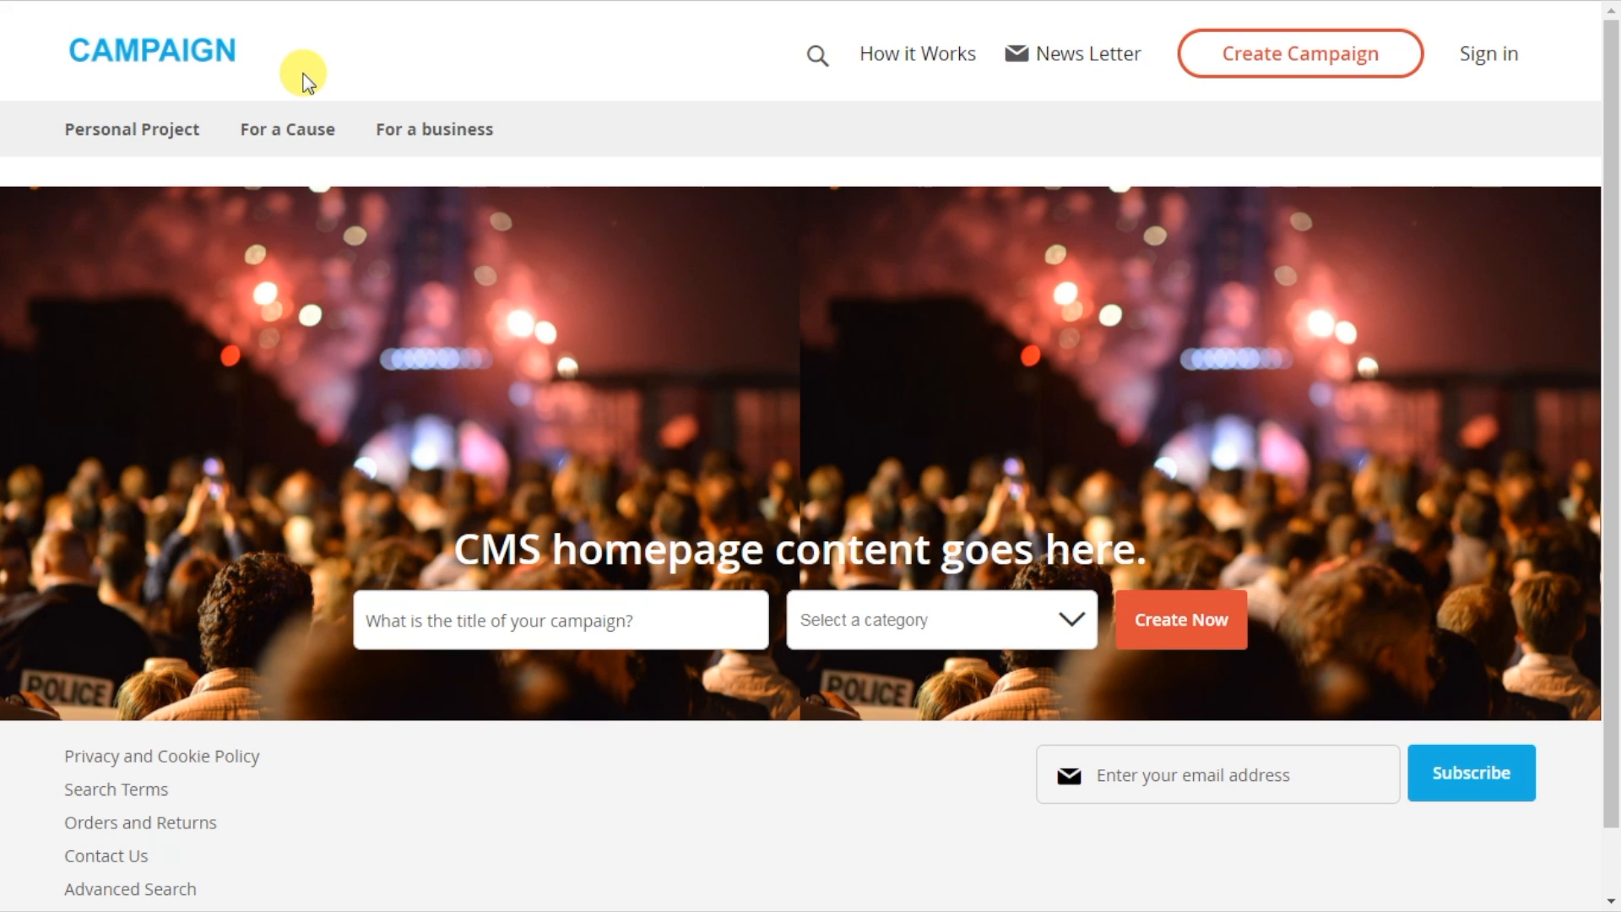
Step: Name the pot 'Revolutionizing helicopter design' and enter its description
{"action": "left_click", "coordinate": [275, 134]}
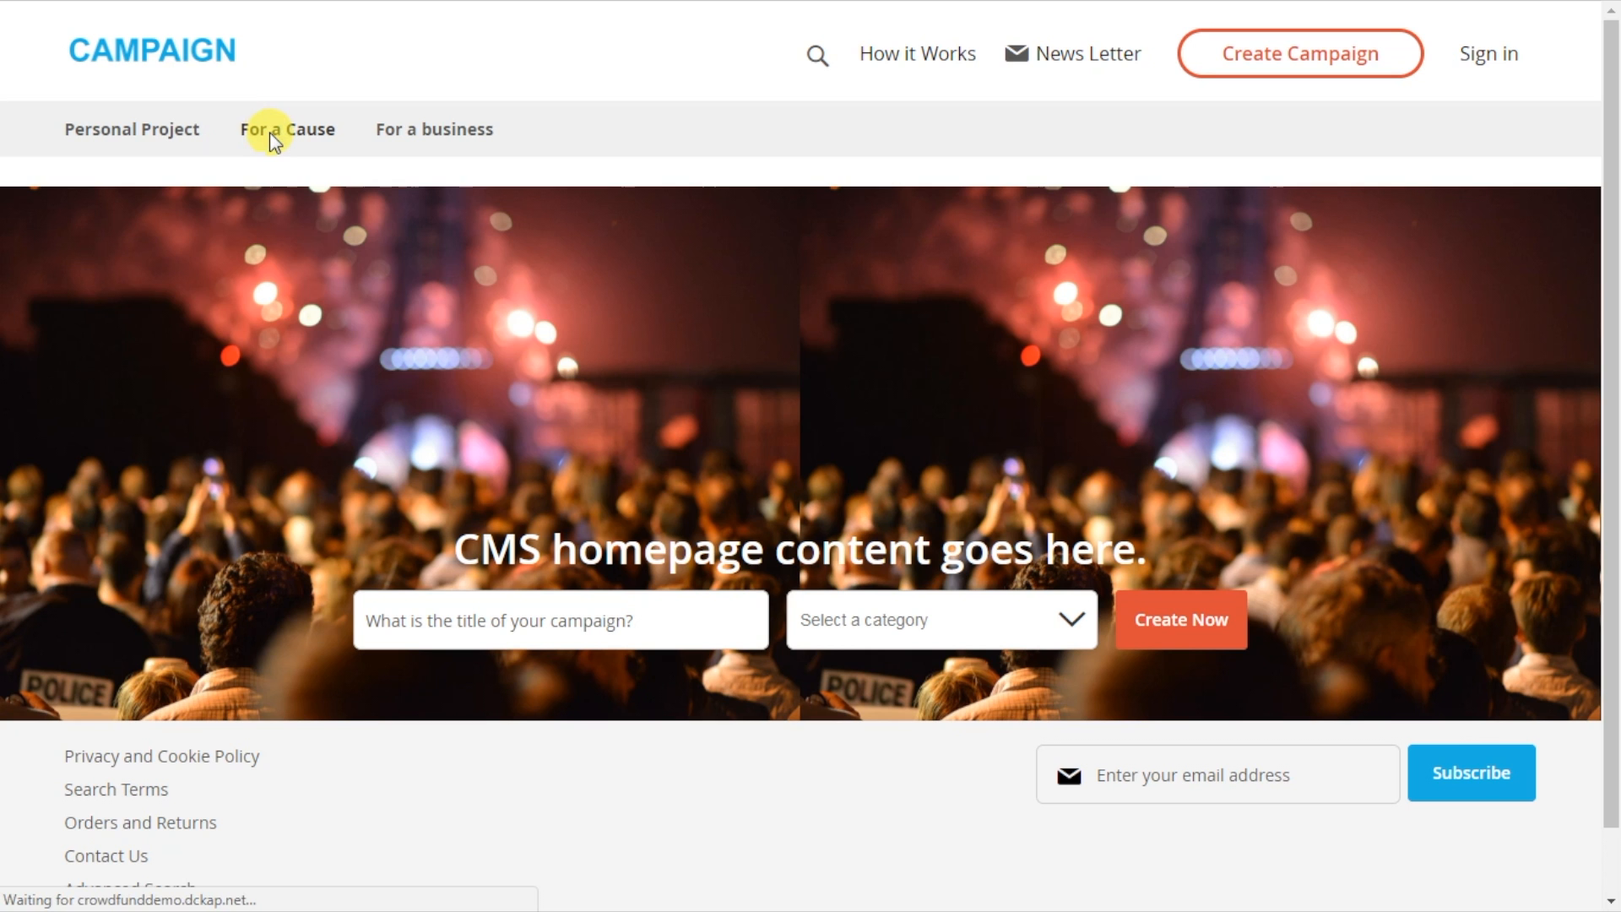
{"action": "left_click", "coordinate": [286, 129]}
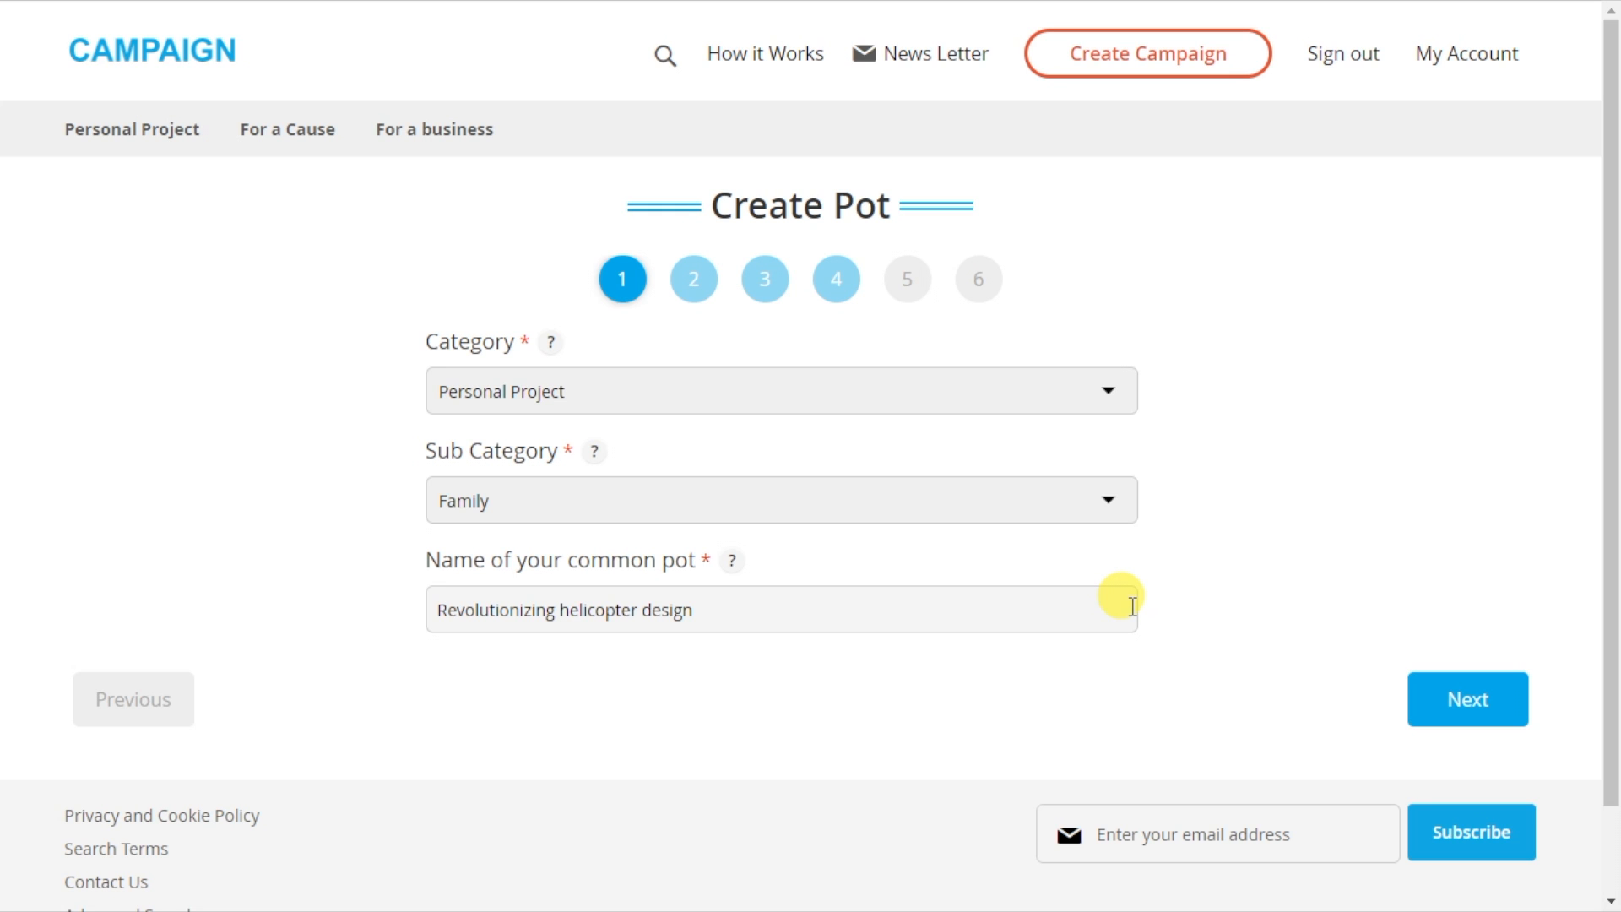
{"action": "mouse_move", "coordinate": [1125, 598]}
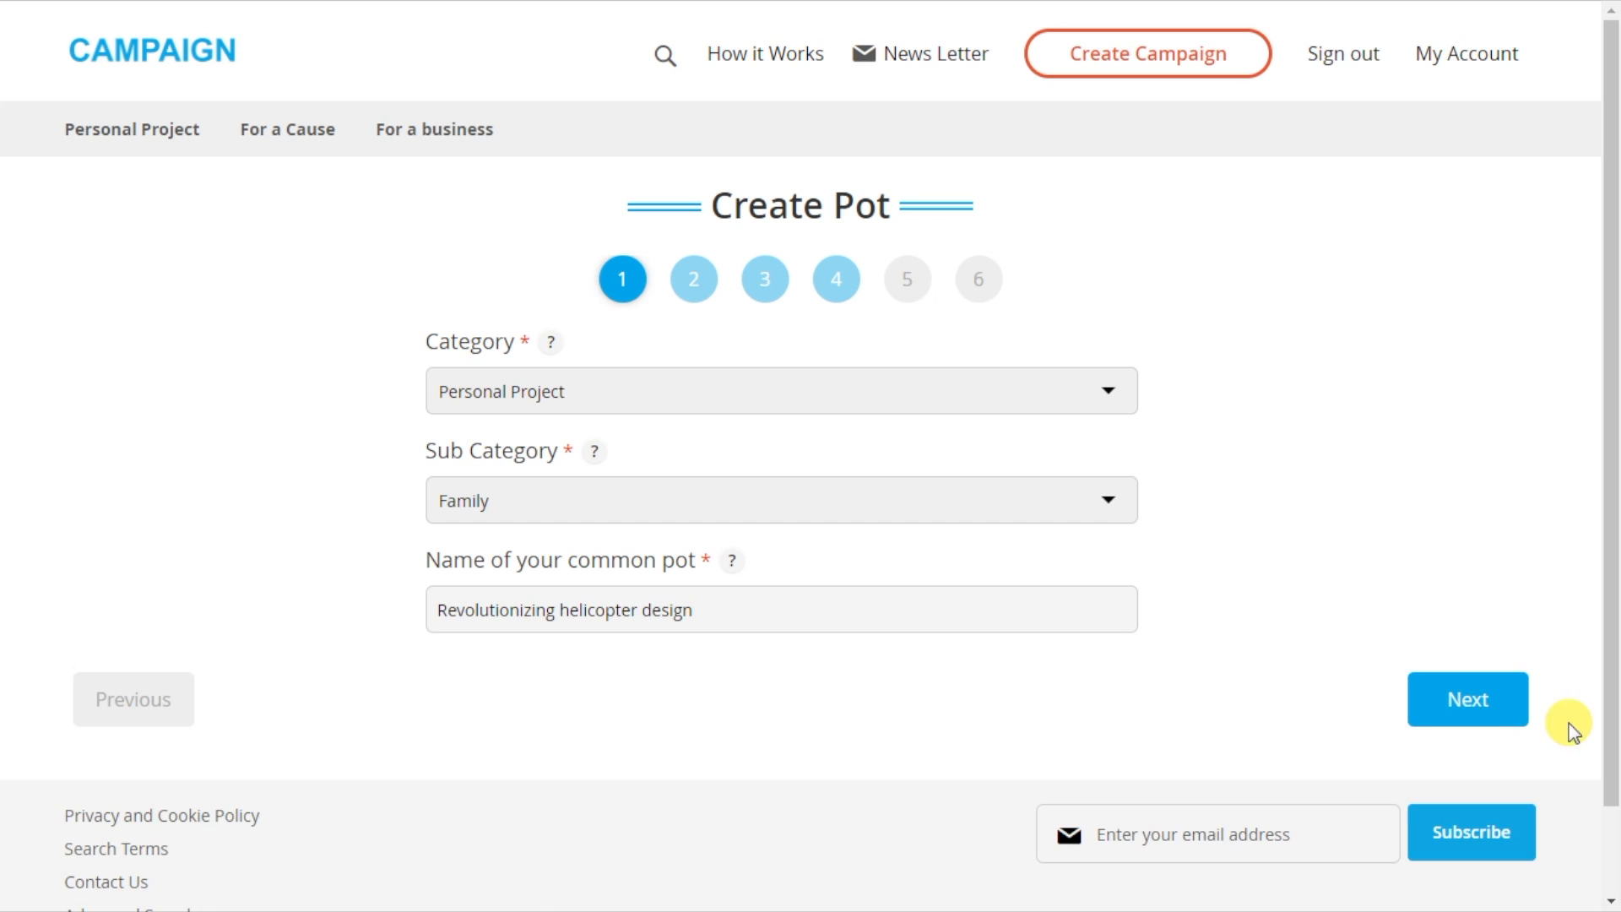
{"action": "left_click", "coordinate": [1469, 699]}
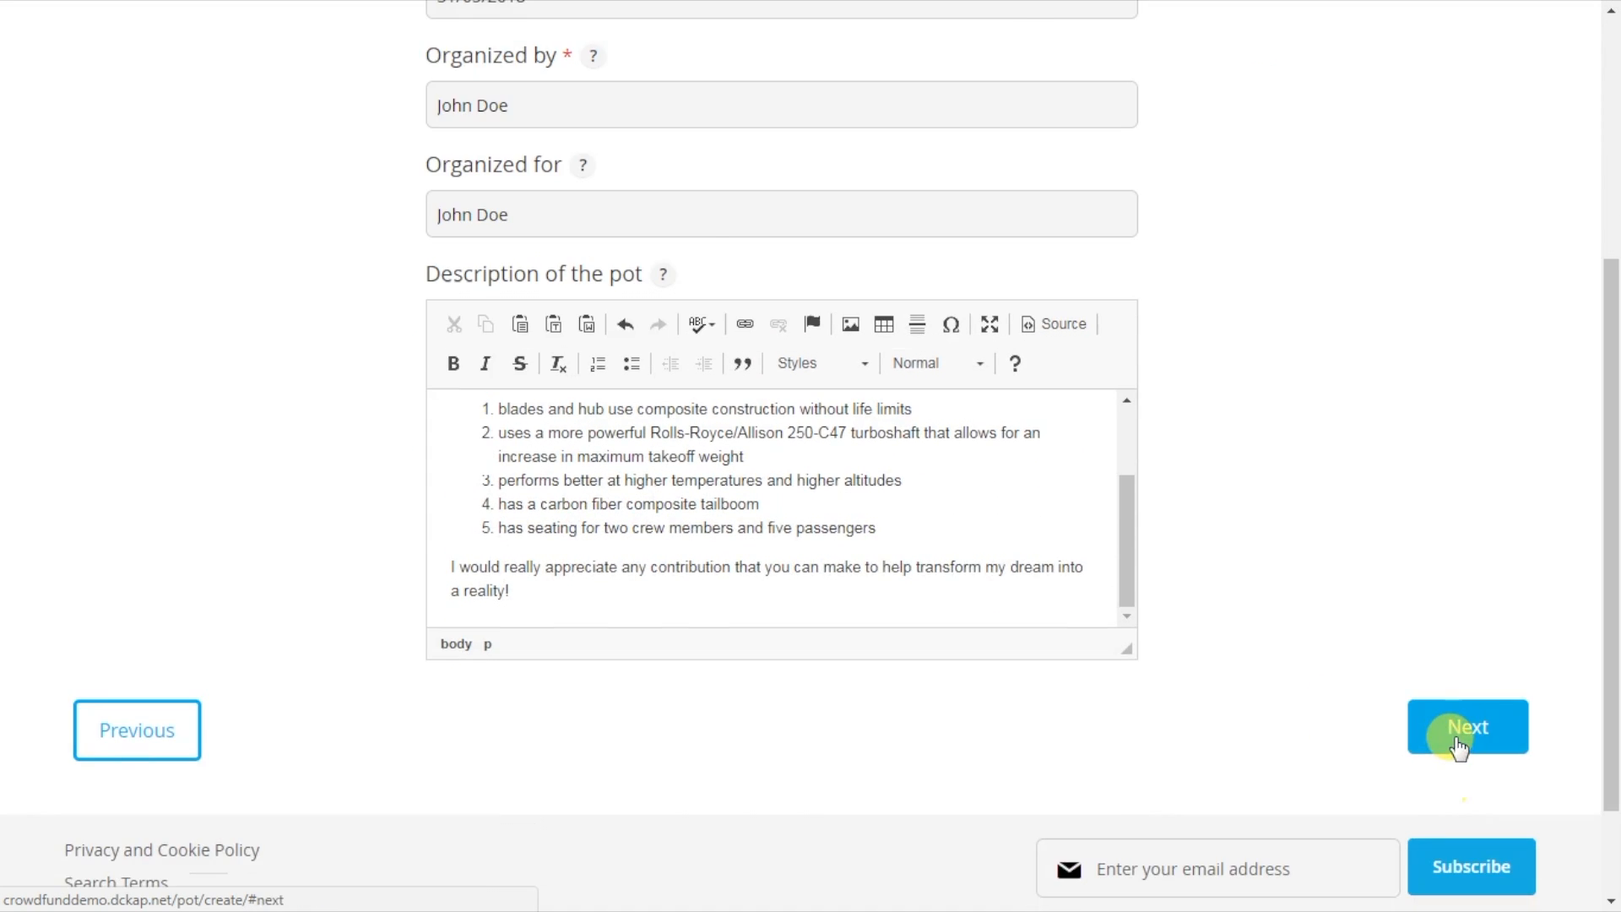
{"action": "left_click", "coordinate": [1465, 726]}
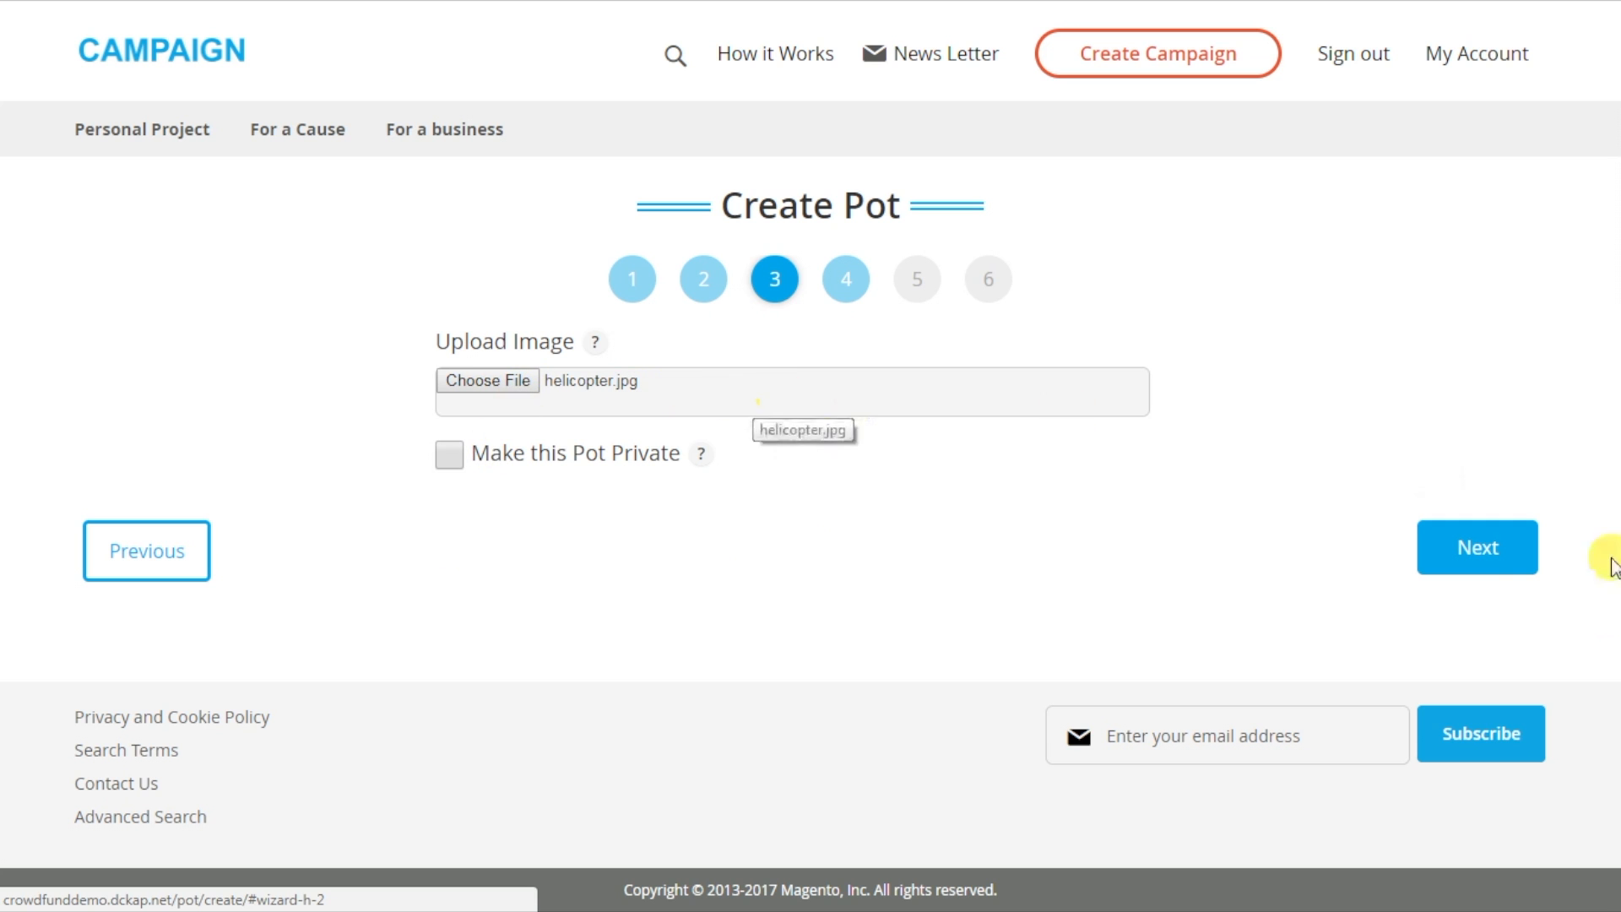
Step: Add the helicopter.jpg blueprint image, set a USD 100000 goal, and publish
{"action": "left_click", "coordinate": [1478, 546]}
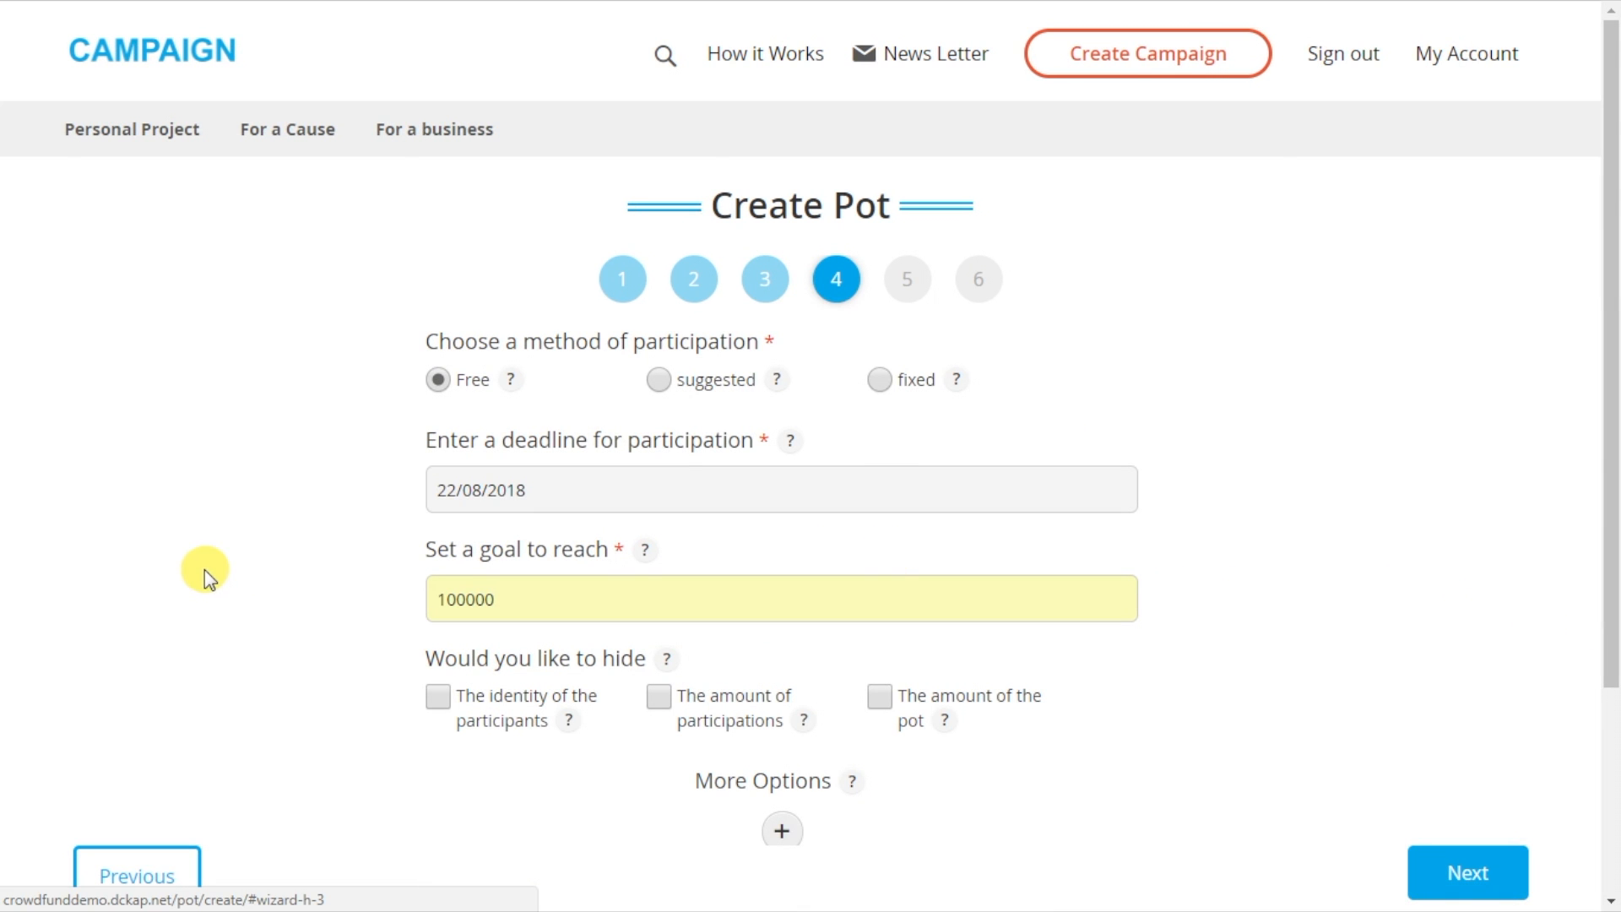
{"action": "scroll", "scroll_direction": "down", "scroll_amount": 3}
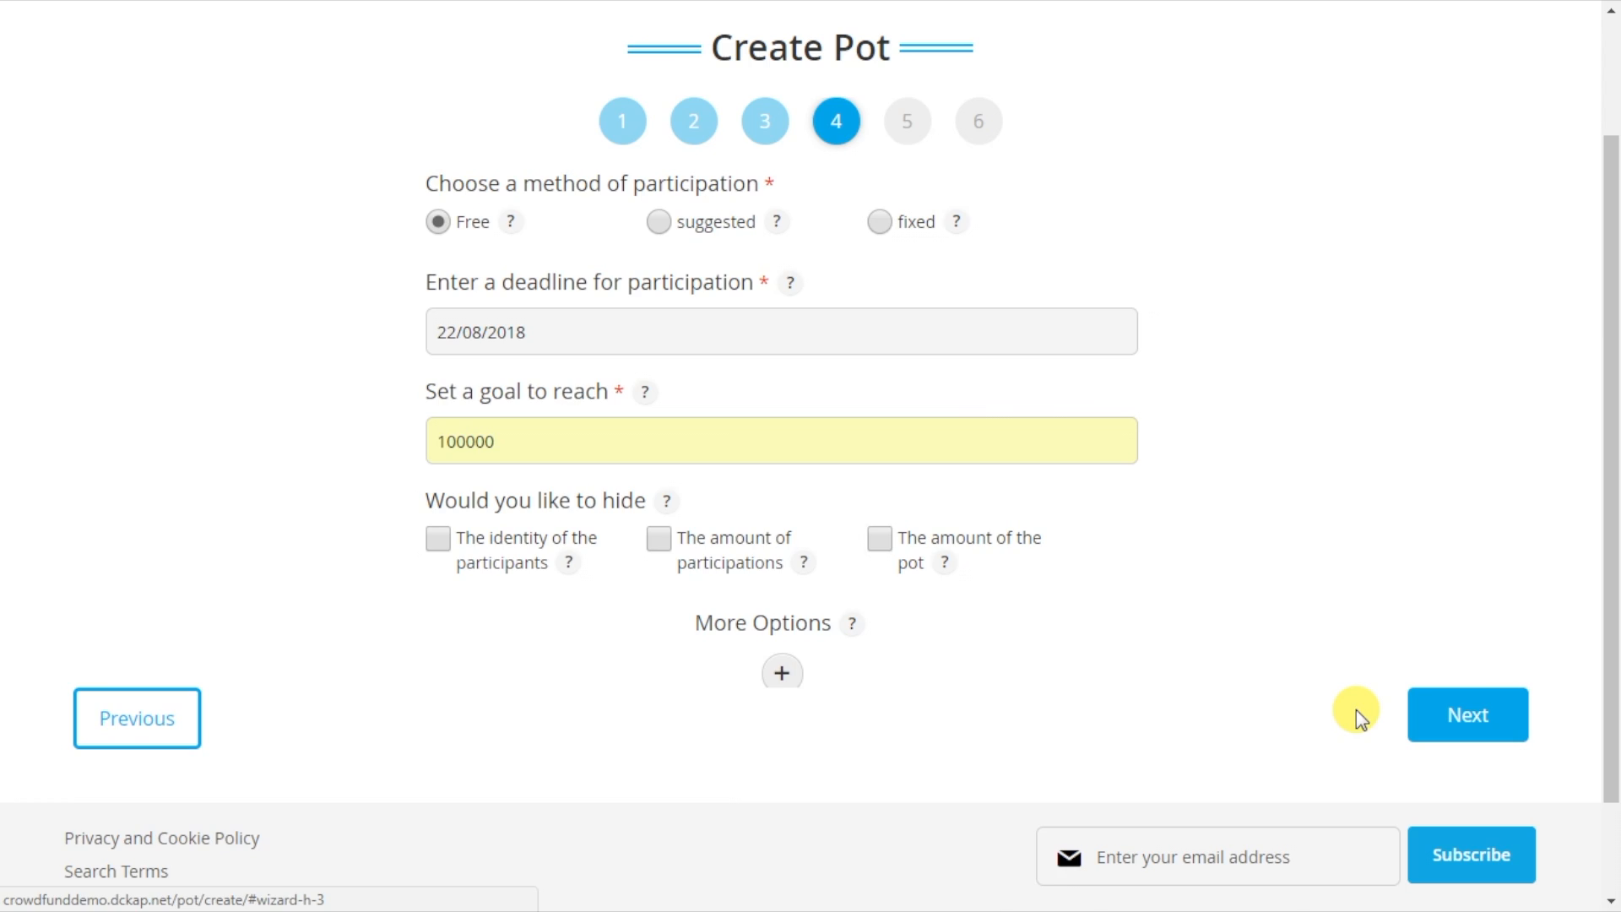
{"action": "left_click", "coordinate": [1470, 715]}
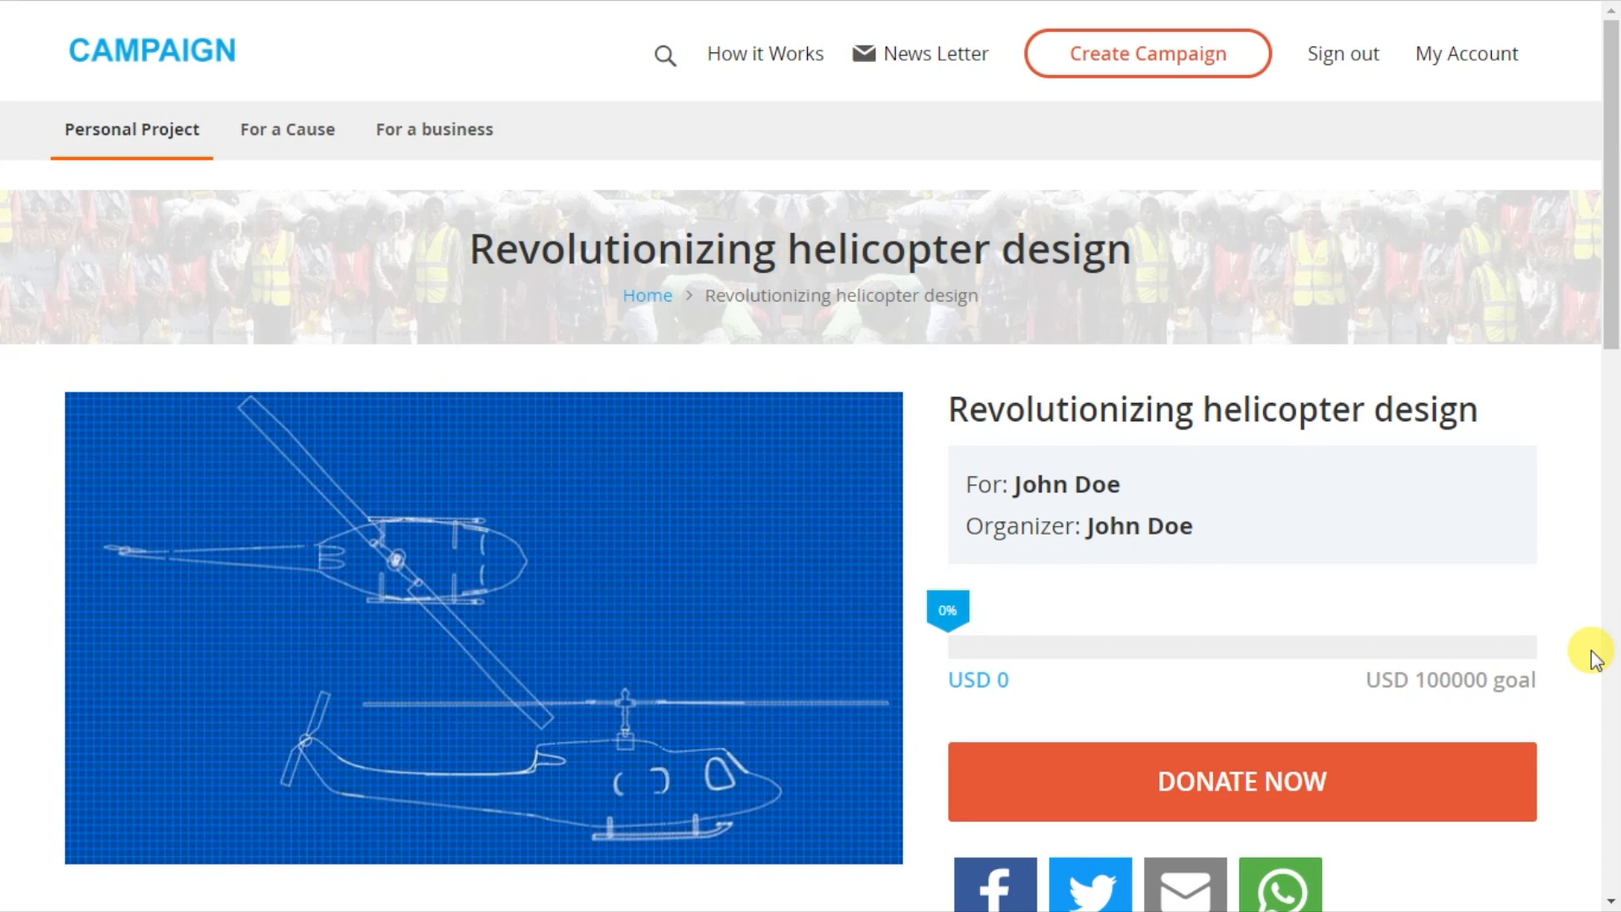
{"action": "mouse_move", "coordinate": [1512, 631]}
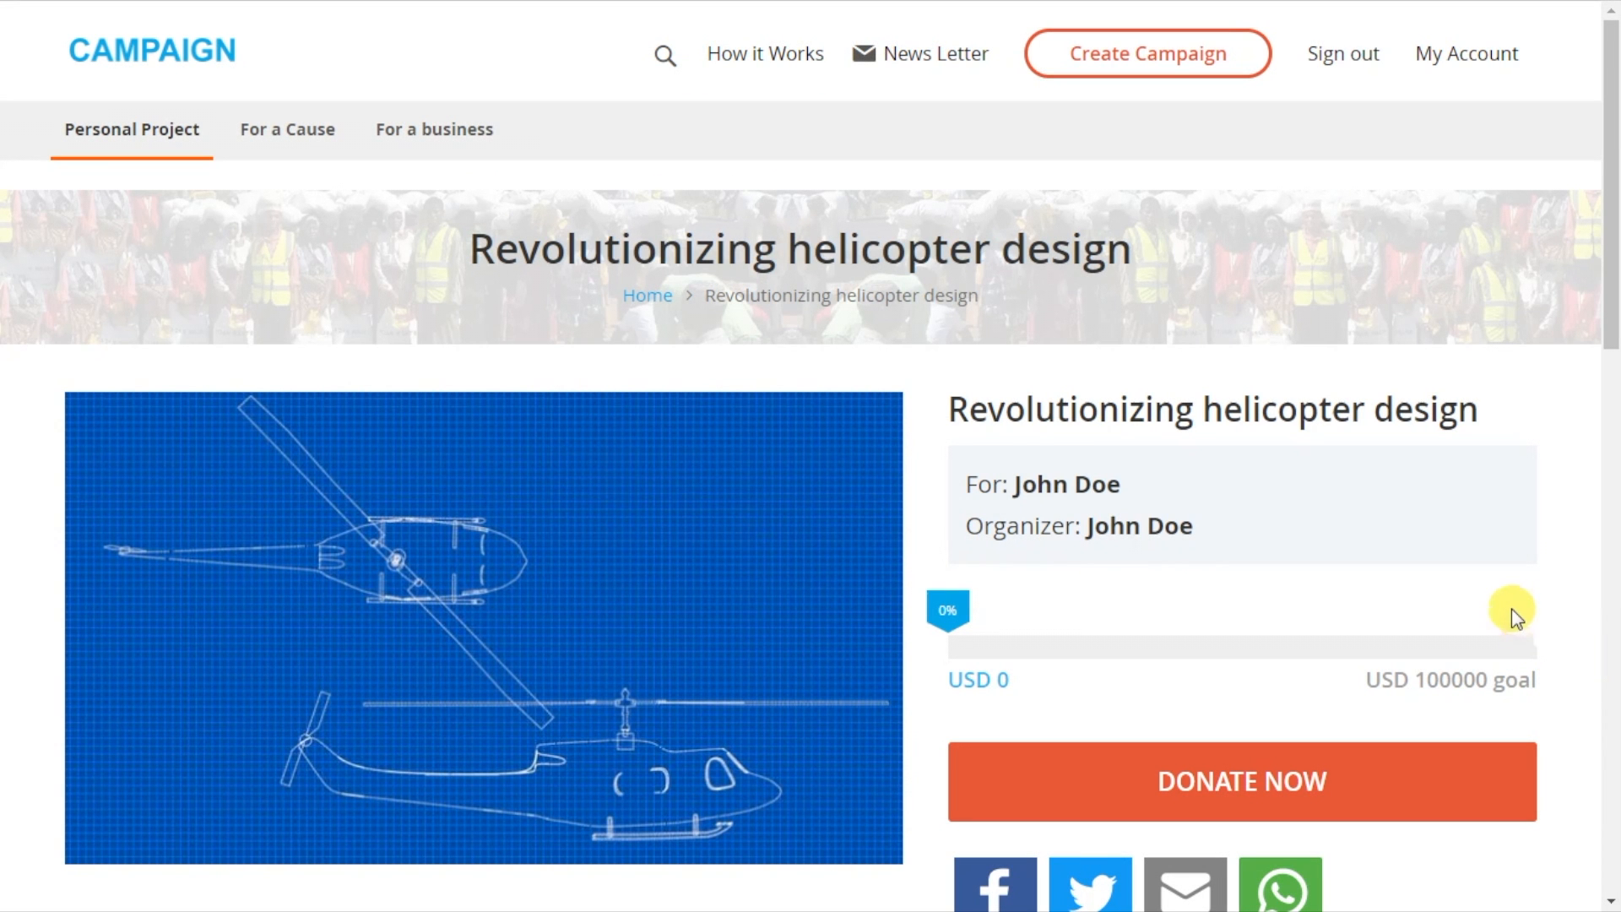
{"action": "scroll", "scroll_direction": "down", "scroll_amount": 3}
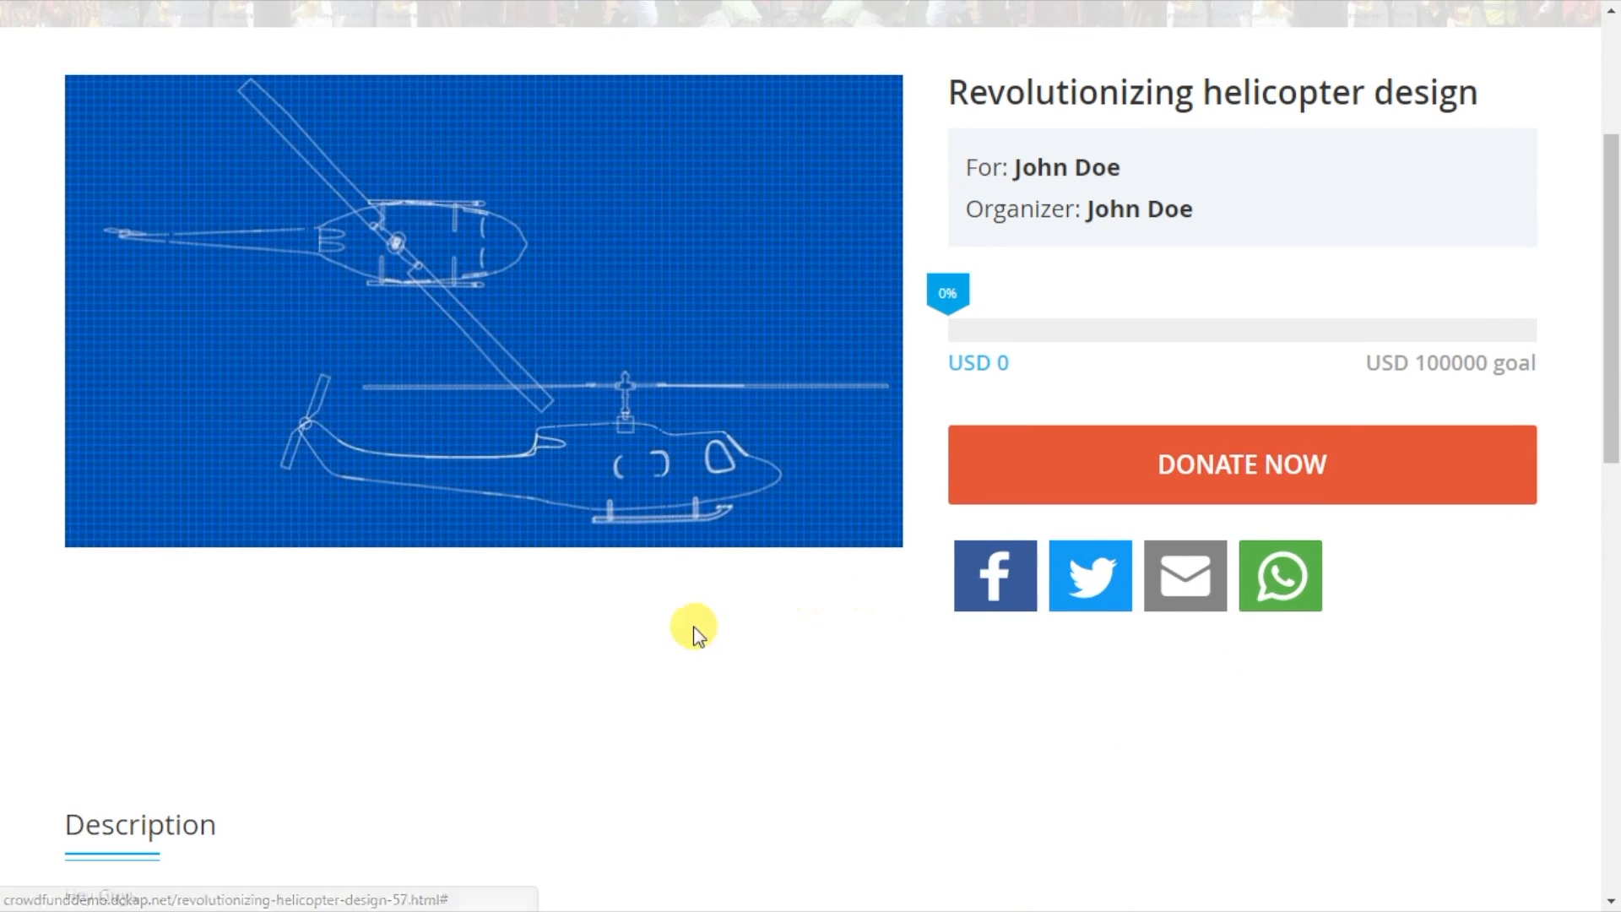
{"action": "scroll", "scroll_direction": "down", "scroll_amount": 3}
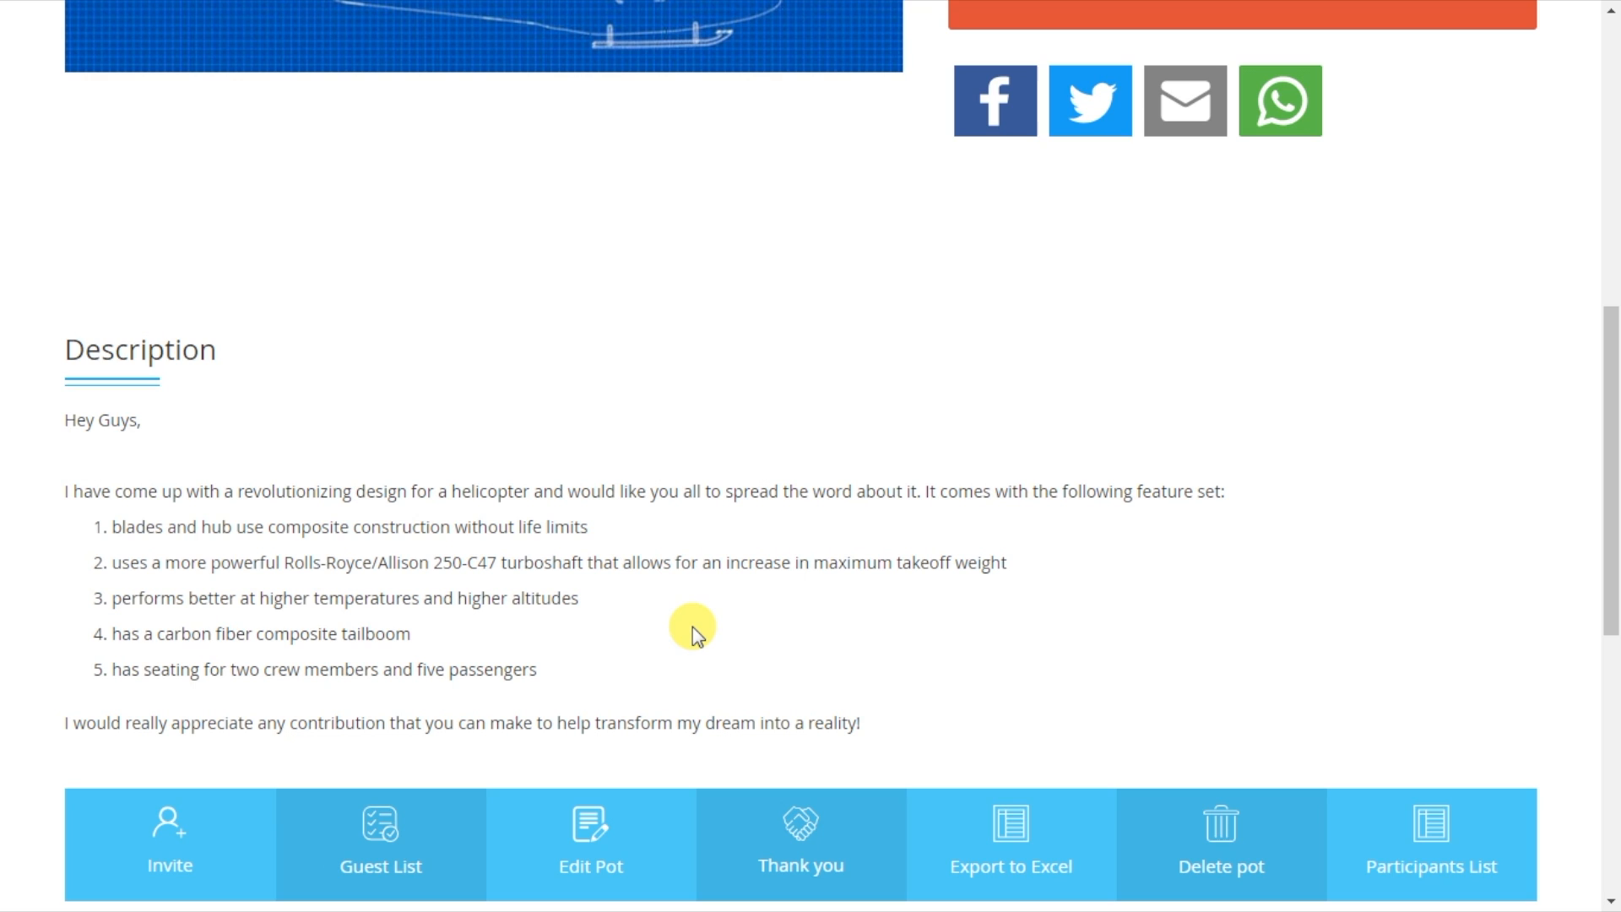